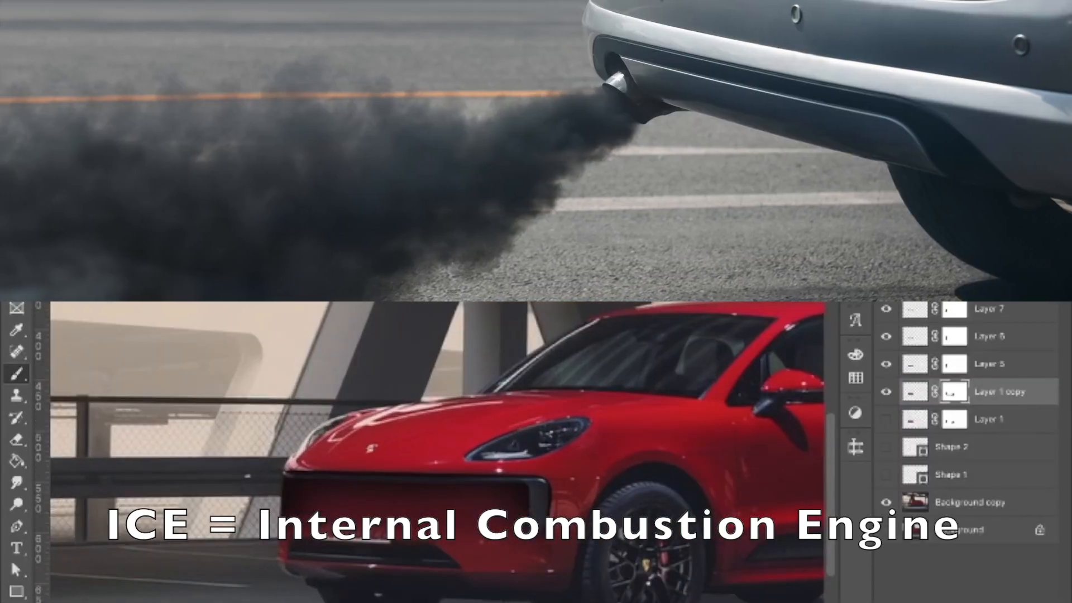
# Select the teal light bar layer (Layer 20) on the Macan's nose for transforming
pyautogui.click(975, 502)
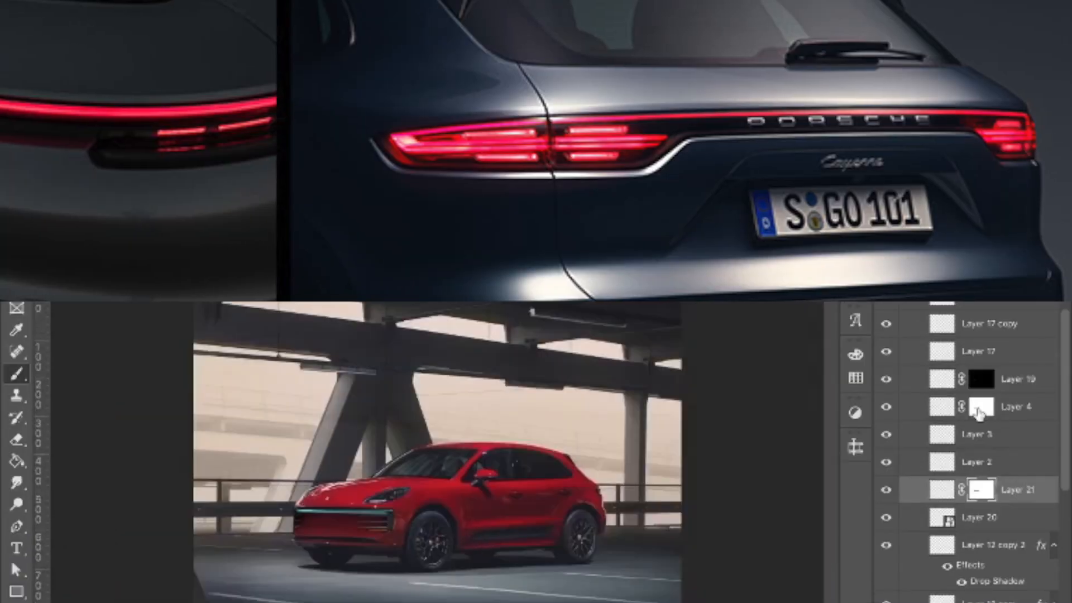
pyautogui.click(1000, 518)
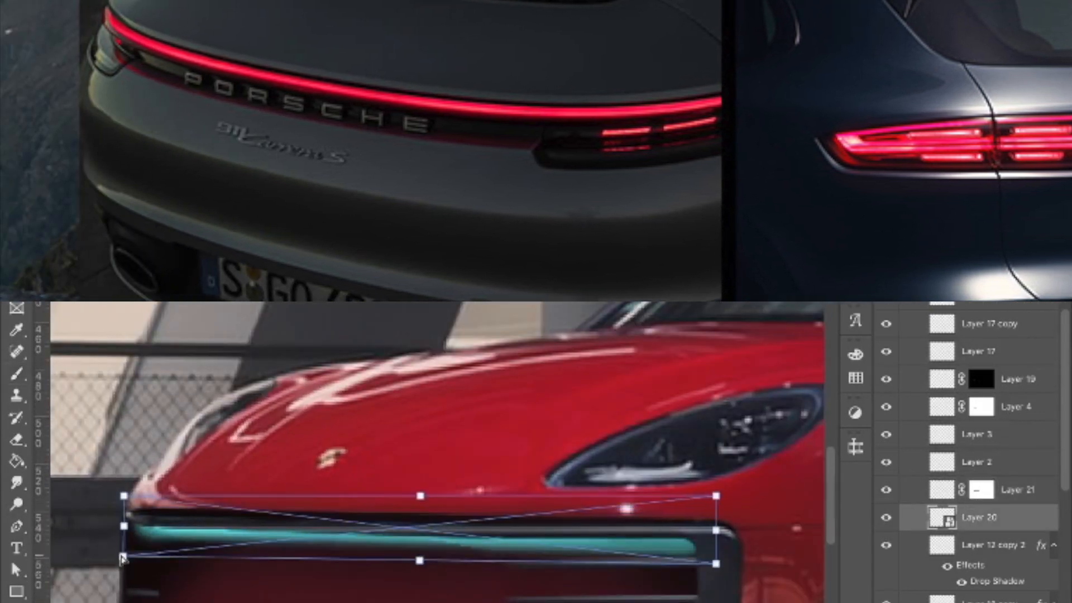